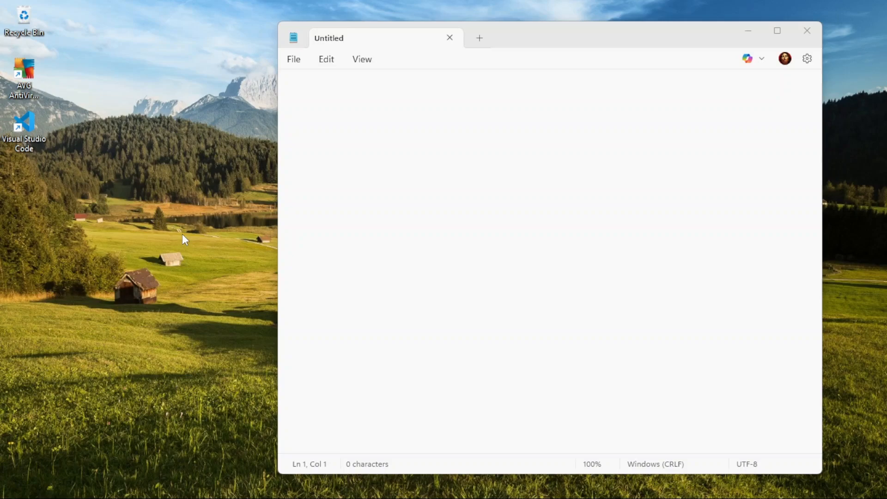
mouse_move(176, 239)
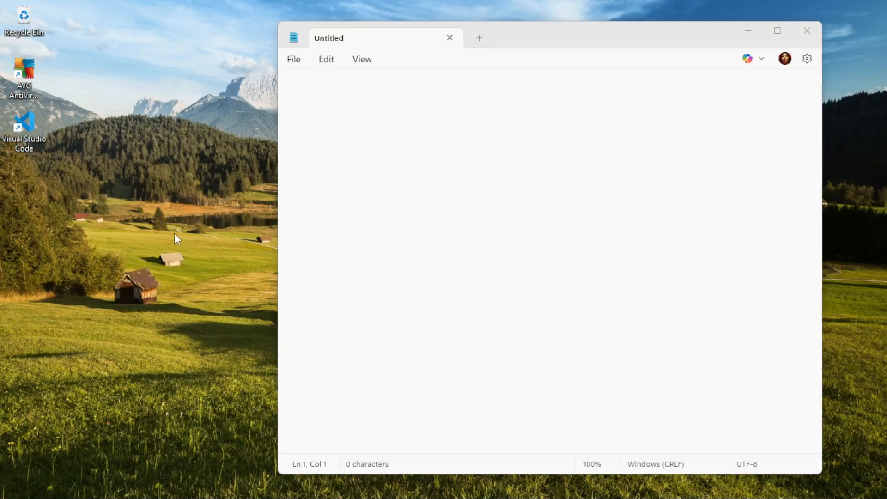
mouse_move(29, 130)
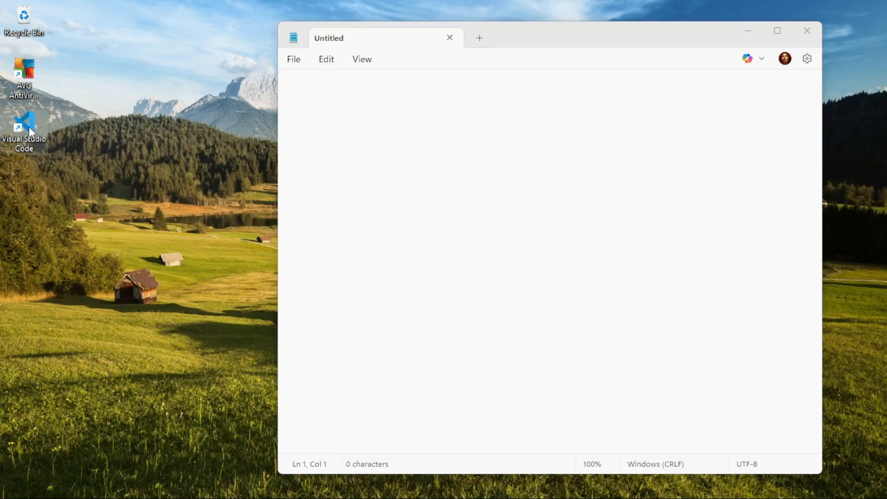
mouse_move(24, 122)
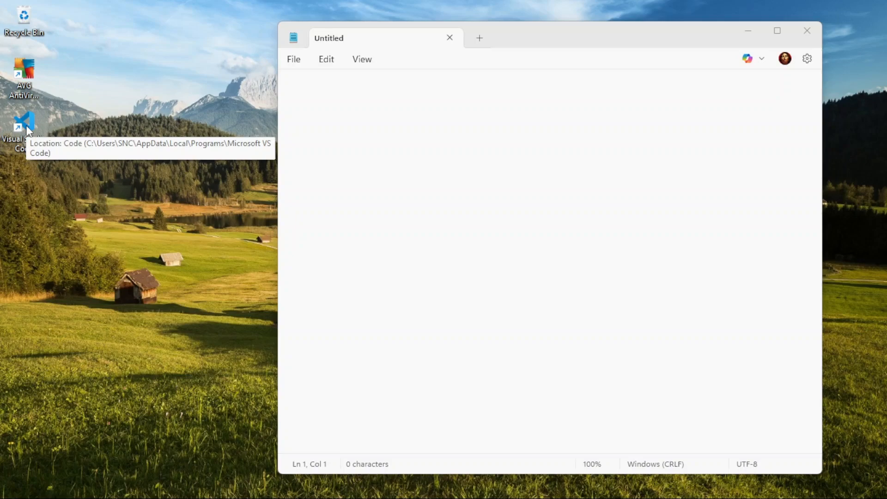
- Copy the Code.exe target path from the Visual Studio Code desktop shortcut's Properties
right_click(24, 128)
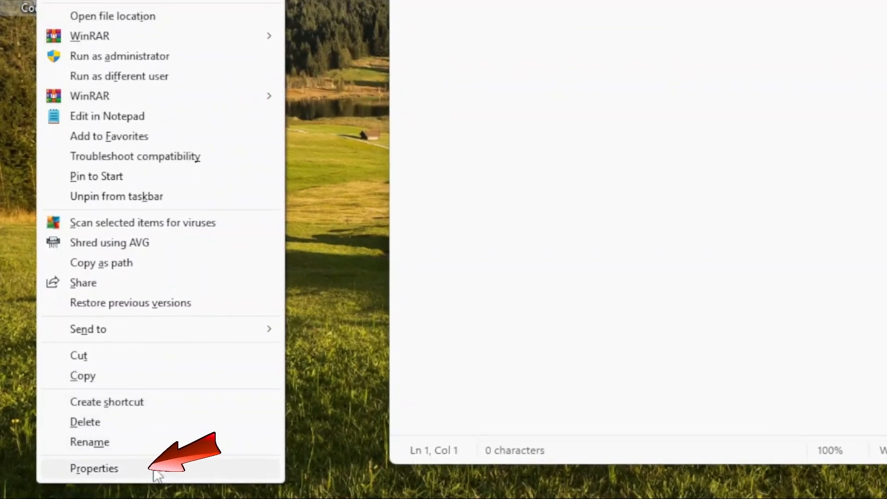
click(95, 468)
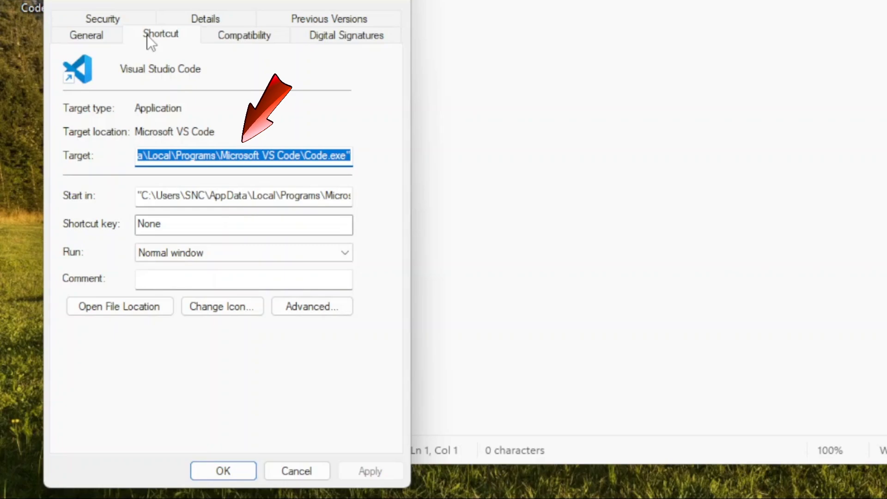
click(243, 156)
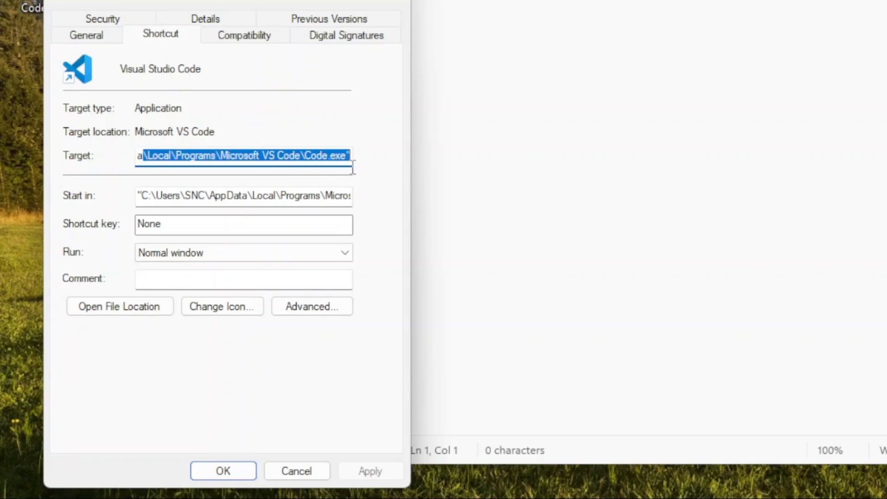
right_click(243, 155)
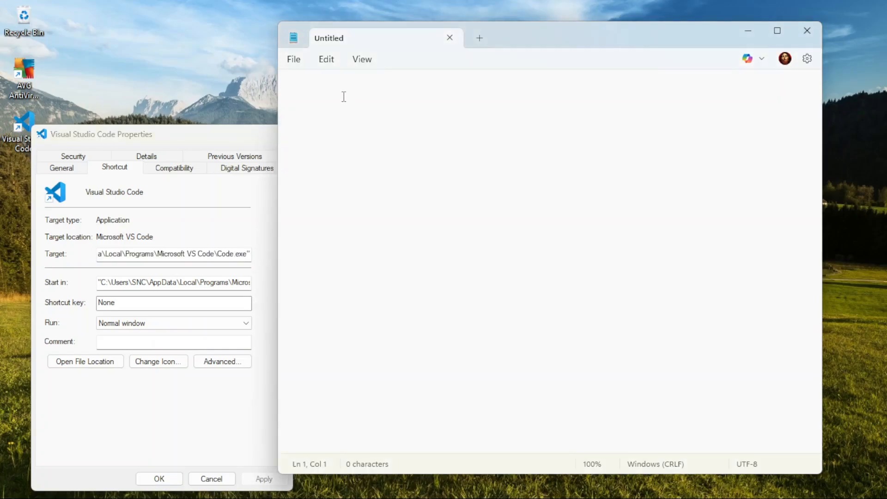
- Paste the copied Code.exe path into the blank Notepad note
right_click(344, 96)
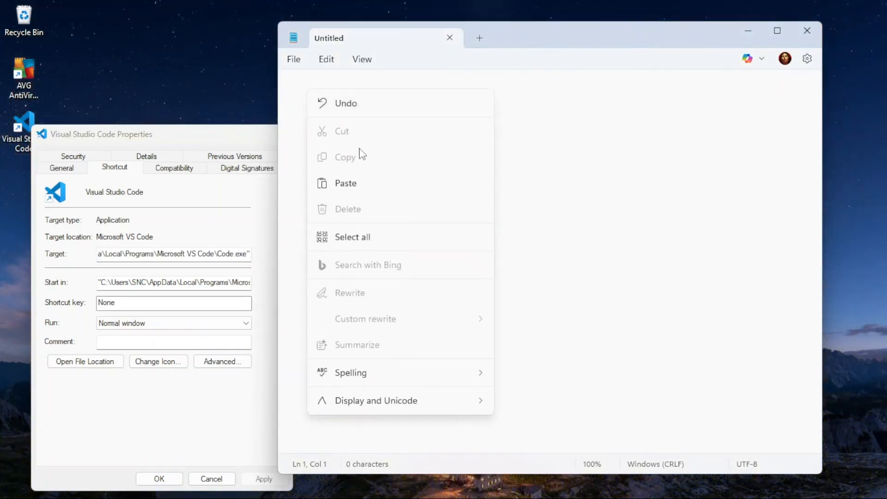
click(345, 183)
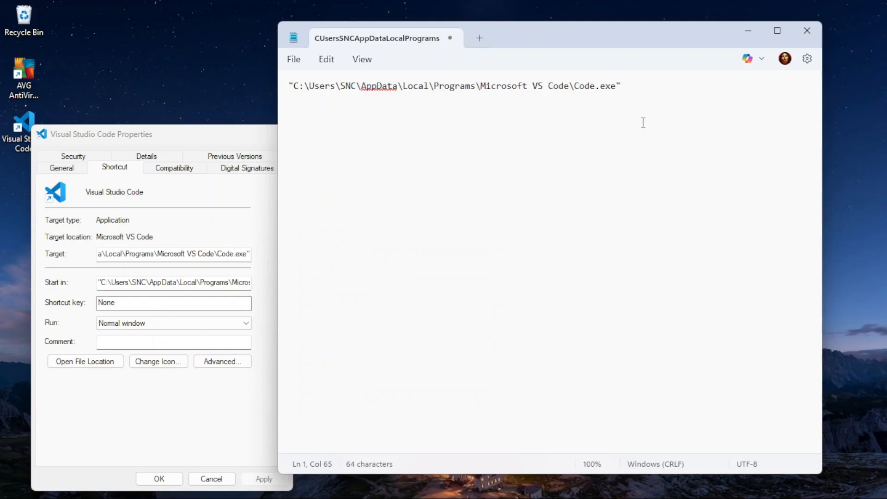
key(ctrl+a)
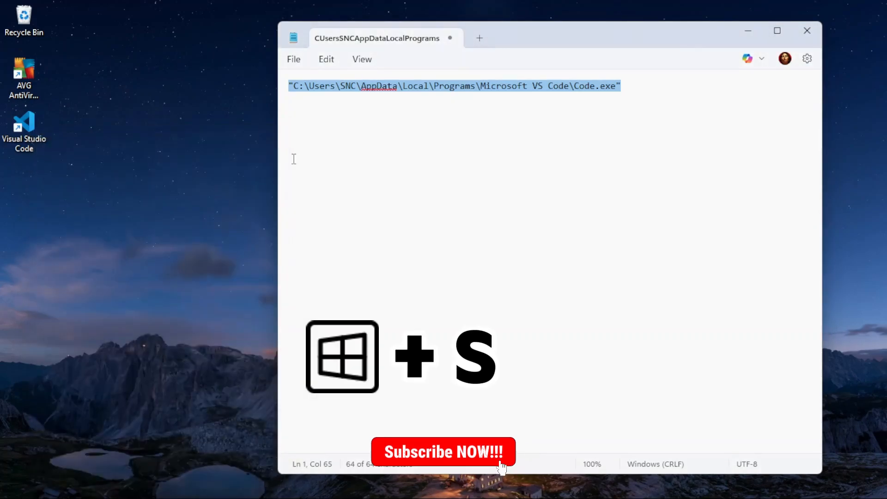
click(371, 266)
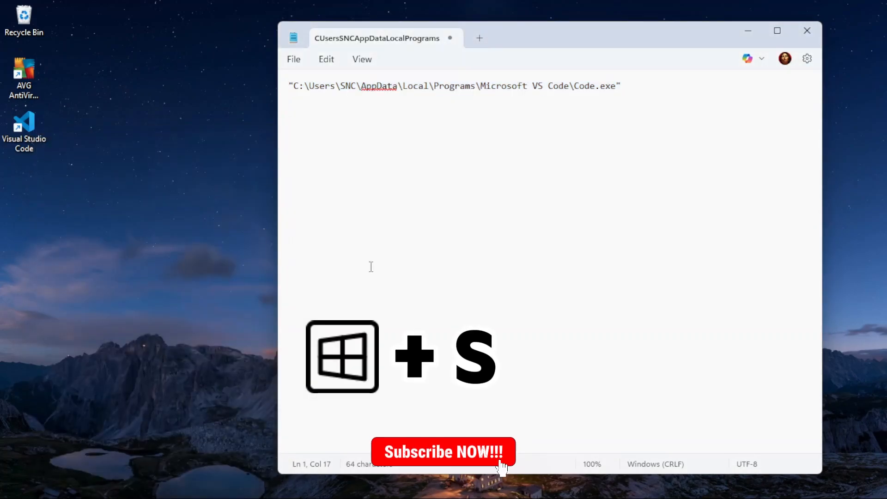
key(Win+s)
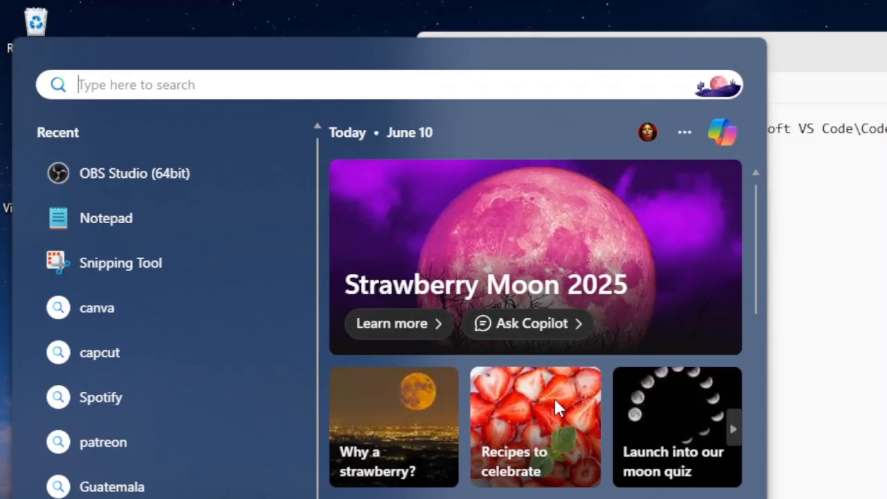
- Search Windows for 'visual' and open the Visual Studio Code result's file location
text(visual)
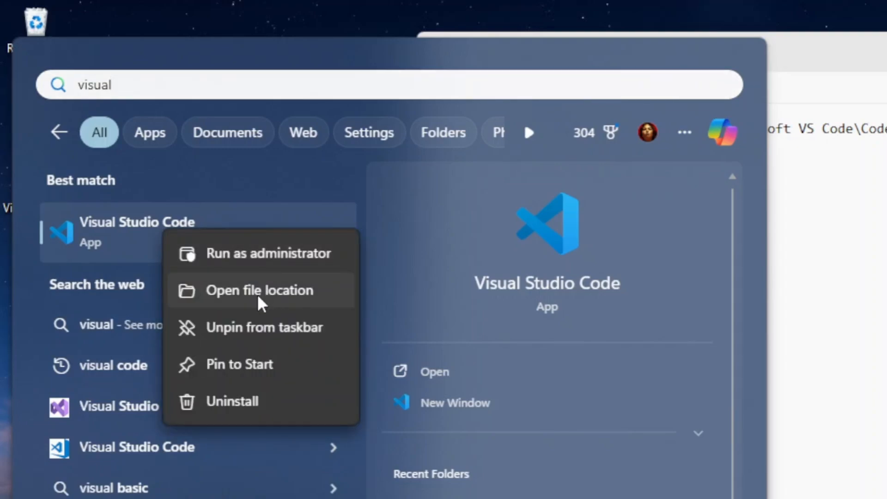
click(260, 289)
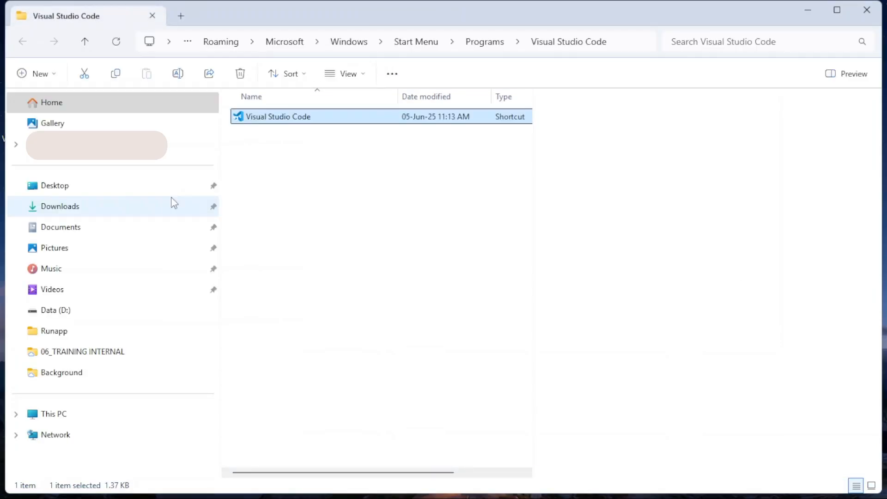
mouse_move(298, 122)
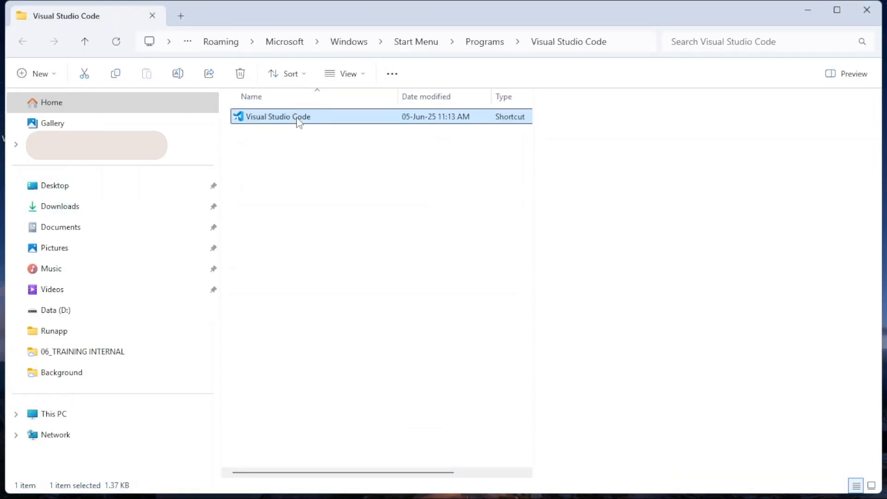
- Add the Start menu shortcut's target 'C:\Users\SNC\AppData\Local\Programs\Microsoft VS Code\Code.exe' as a second Notepad line
right_click(300, 116)
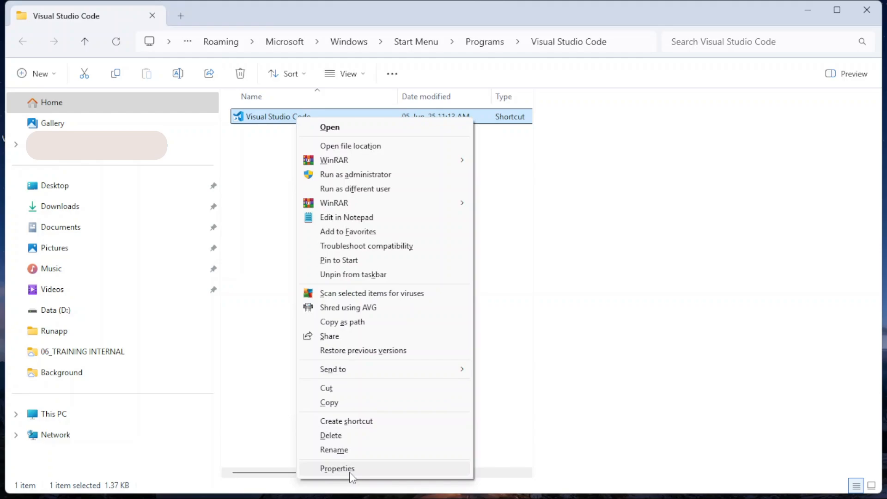
click(337, 468)
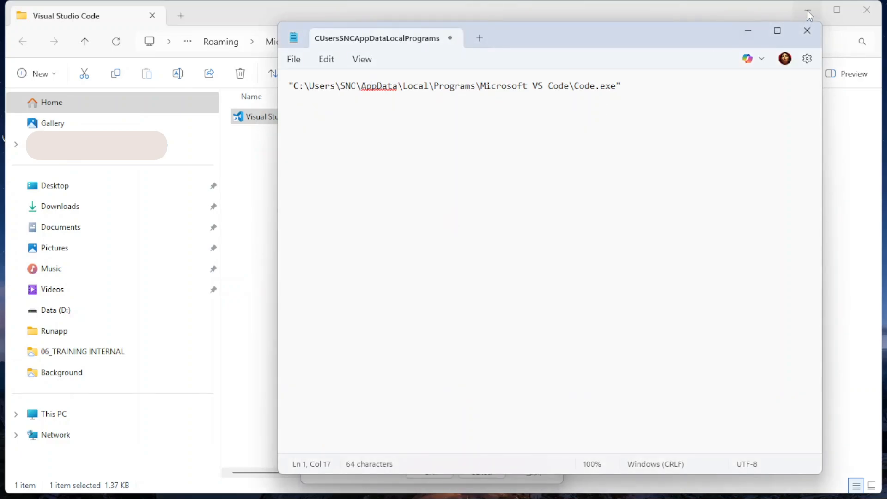
text("C:\Users\SNC\AppData\Local\Programs\Microsoft VS Code\Code.exe")
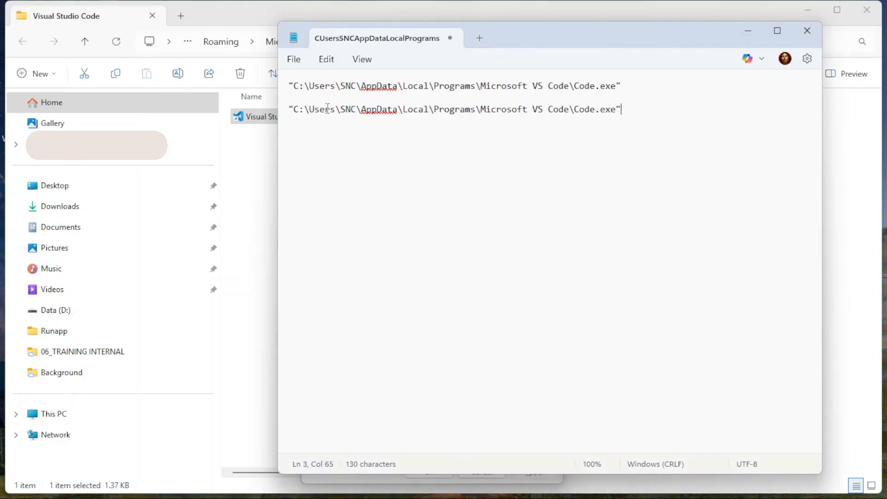